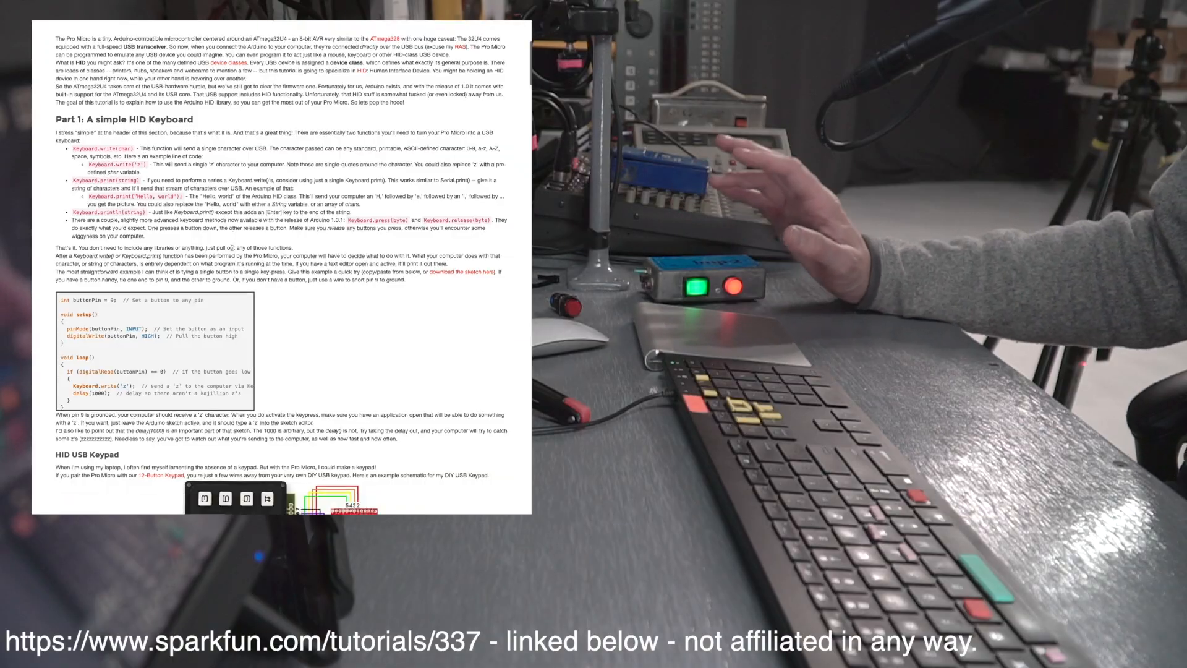
Scroll the SparkFun tutorial from the simple HID keyboard example to the HID USB Keypad section
scroll(down, 3)
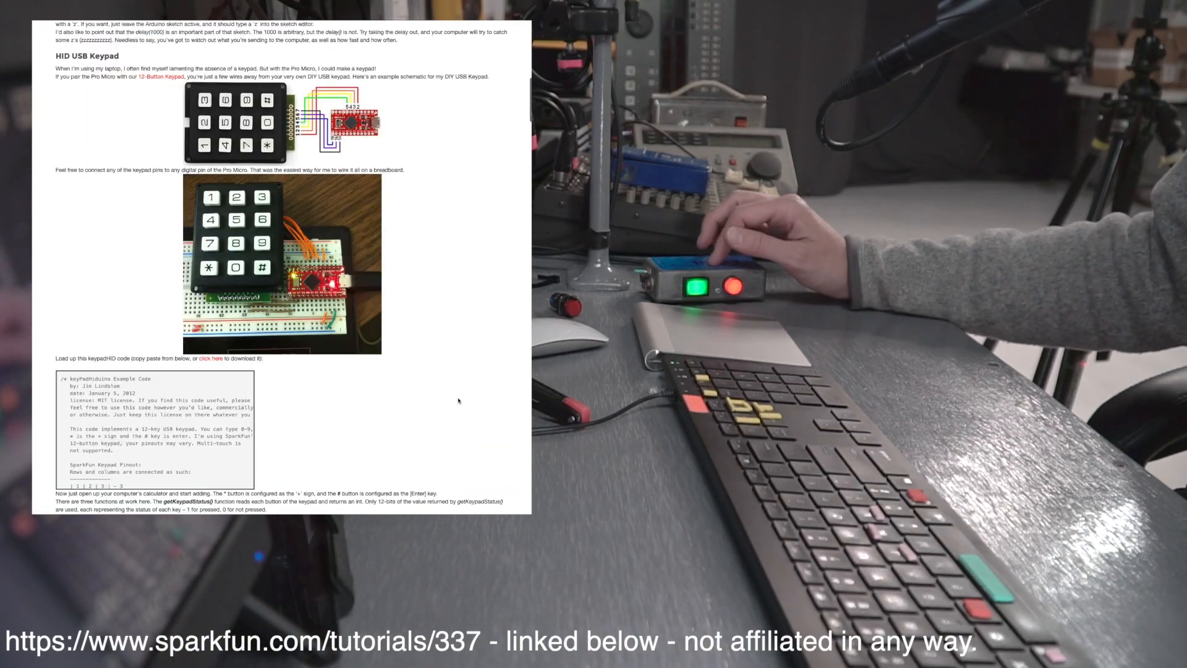
scroll(down, 3)
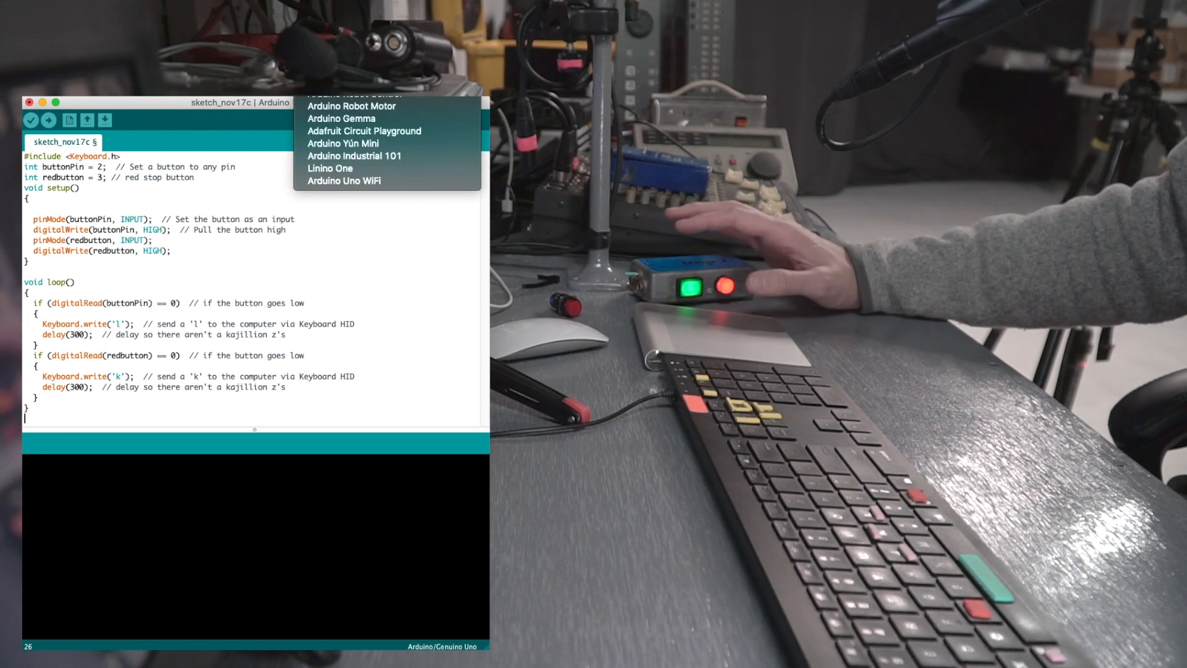
Pick the target board under Tools > Board for the two-button l/k keyboard sketch
click(31, 121)
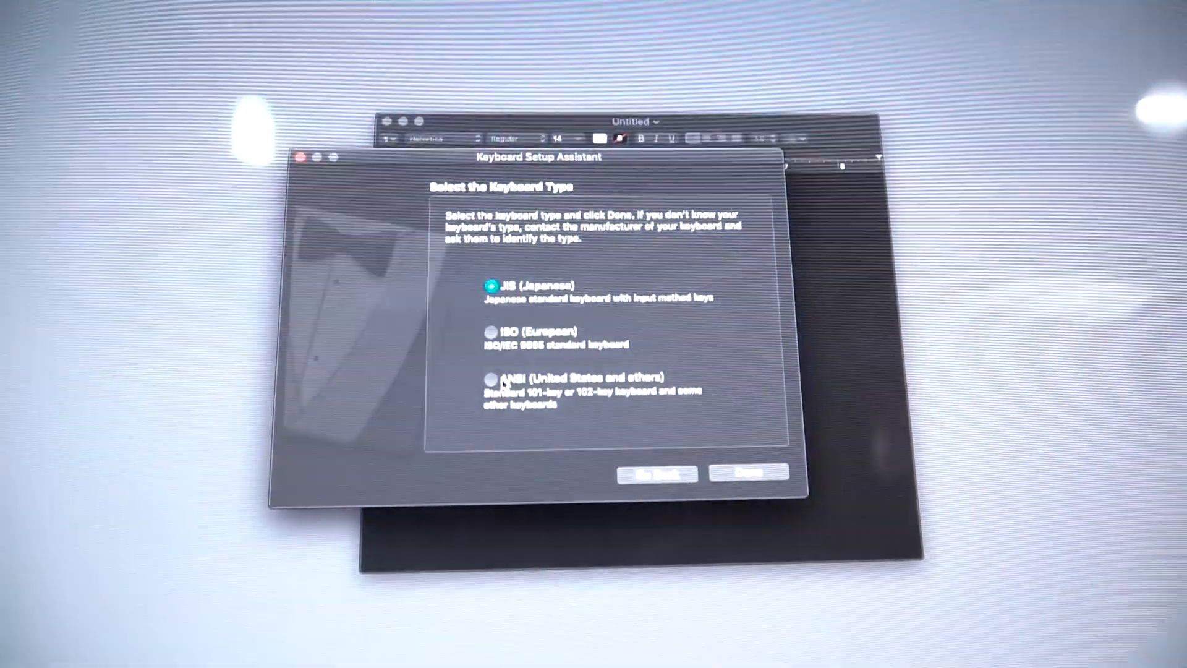
Choose ANSI (United States and others) as the new keyboard's type in Keyboard Setup Assistant
click(747, 473)
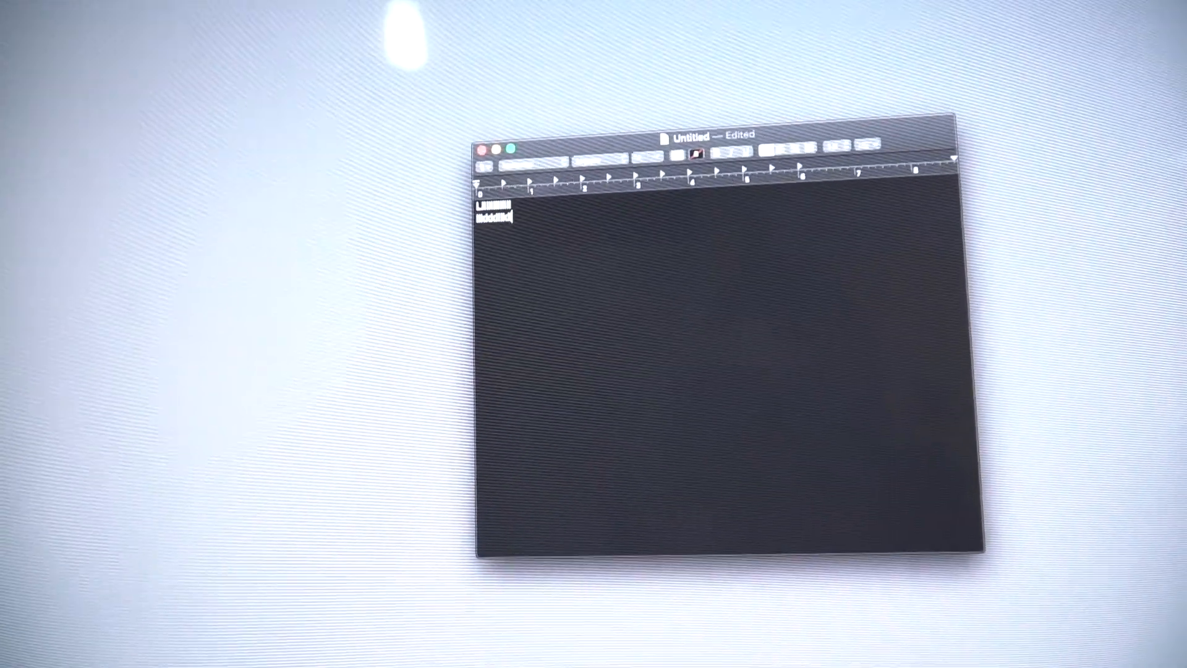